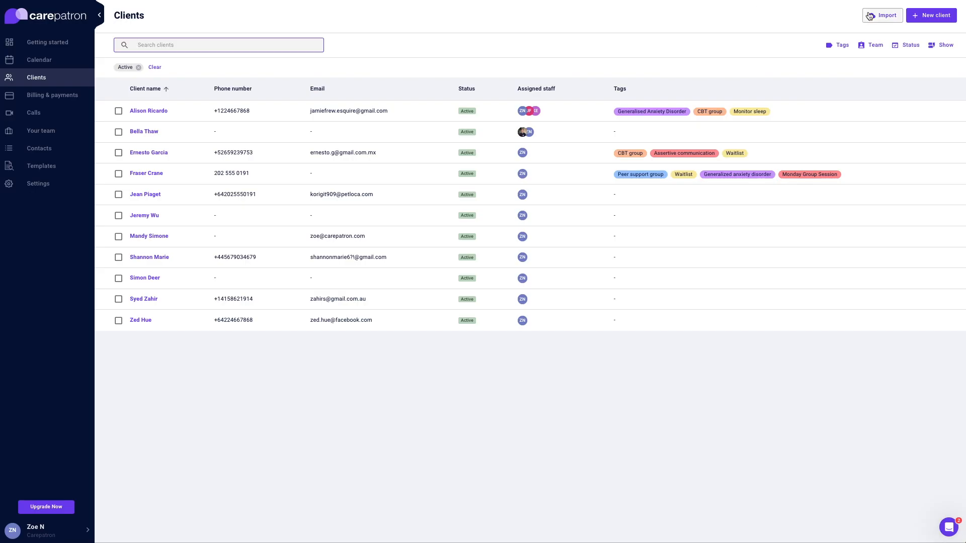
# Begin a client import using the Kevin.xlsx spreadsheet from the client records folder
pyautogui.click(886, 15)
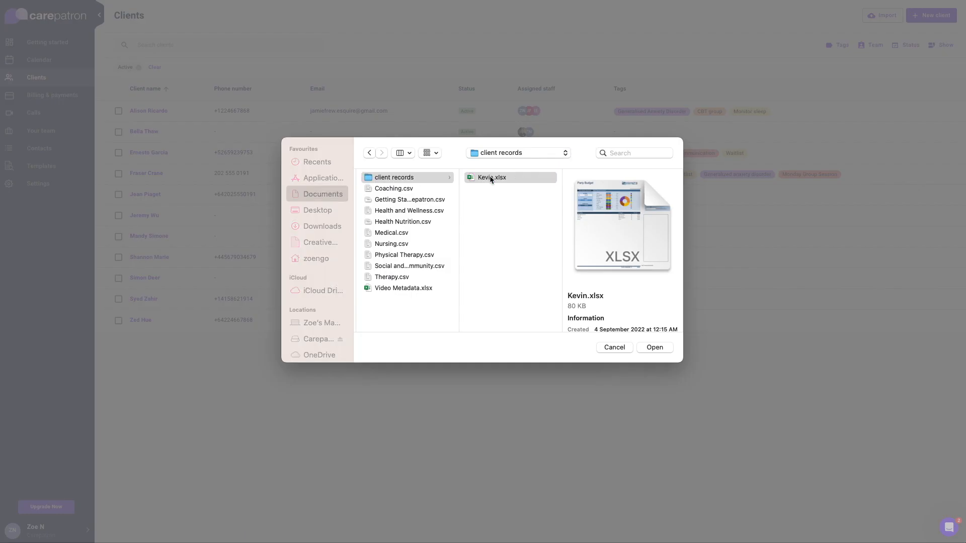
pyautogui.click(654, 347)
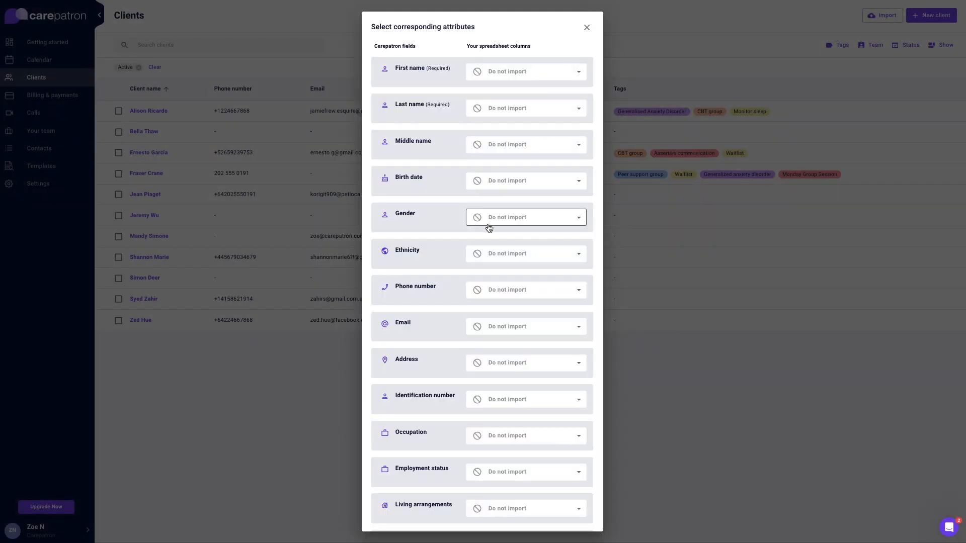
# Review the column-to-field matches including Tags and submit the import
pyautogui.scroll(-3)
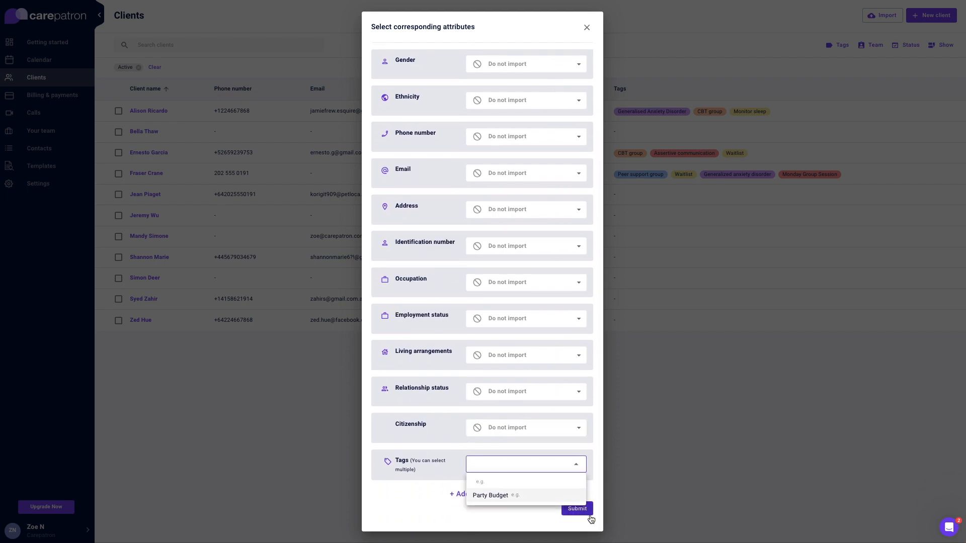
pyautogui.click(576, 509)
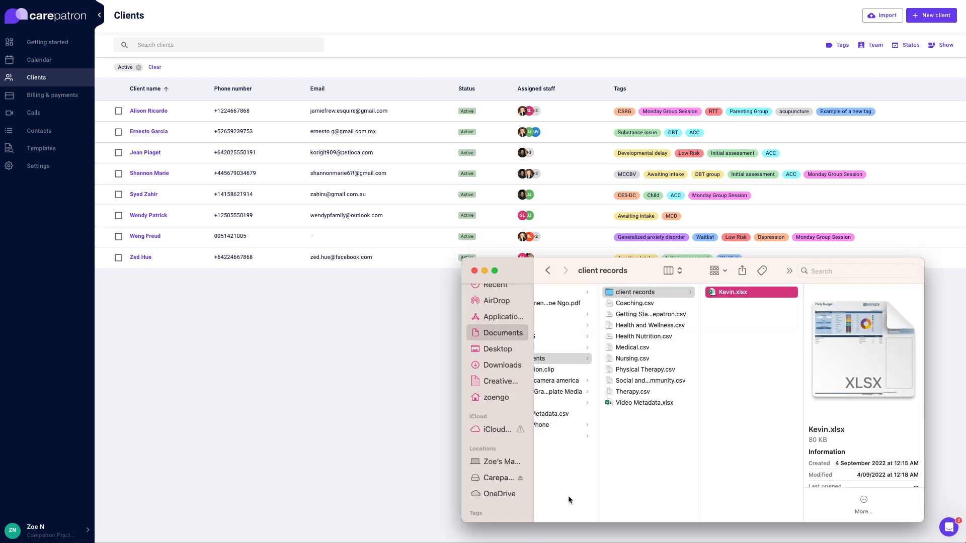
# Open Kevin.xlsx from the client records folder in Finder
pyautogui.click(643, 336)
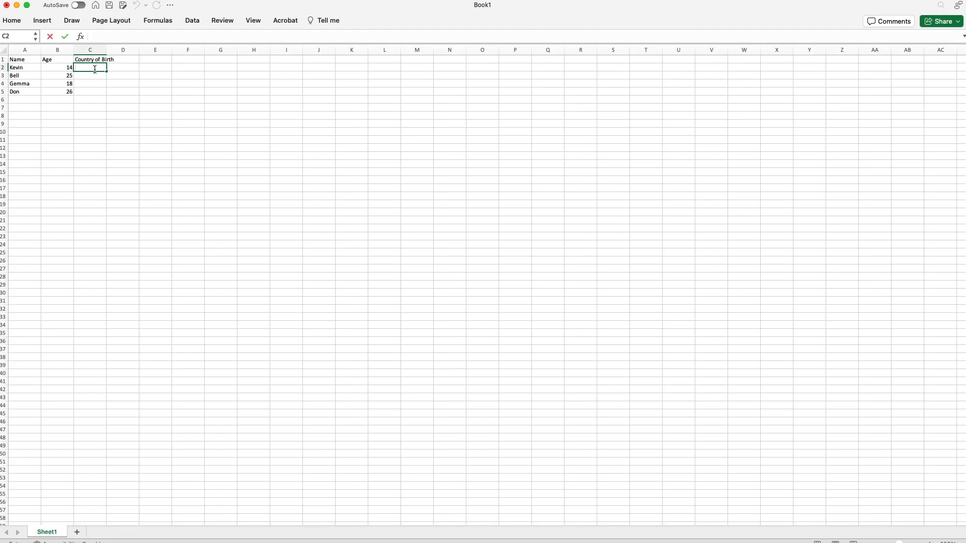
# Enter 'United' as the start of Kevin's country under the new Country of Birth column
pyautogui.write('United')
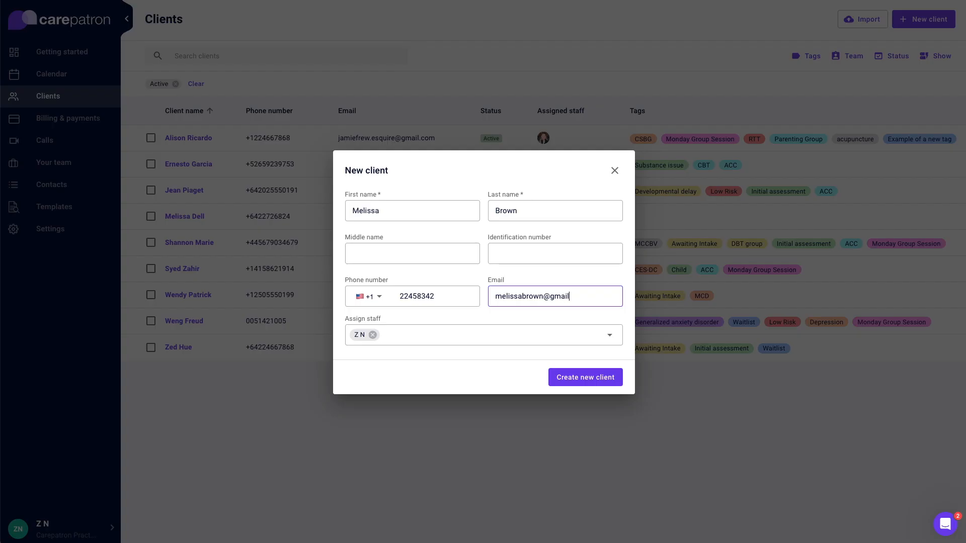
pyautogui.write('.c')
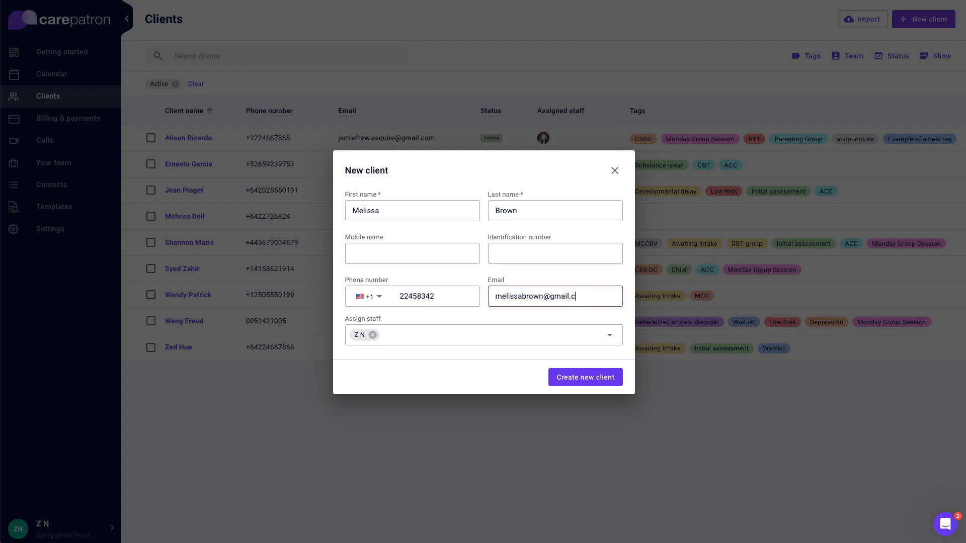